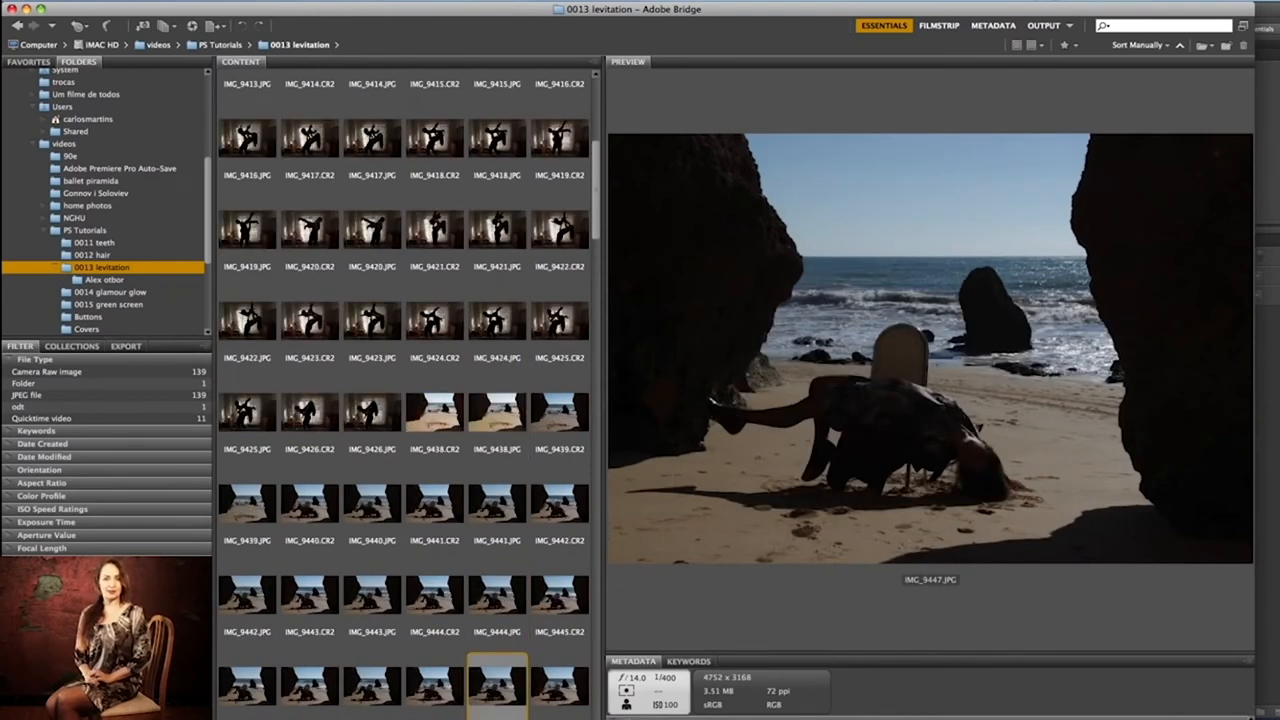
- Send the selected beach CR2 files from the 0013 levitation folder into Camera Raw
{"action": "left_click", "coordinate": [434, 320]}
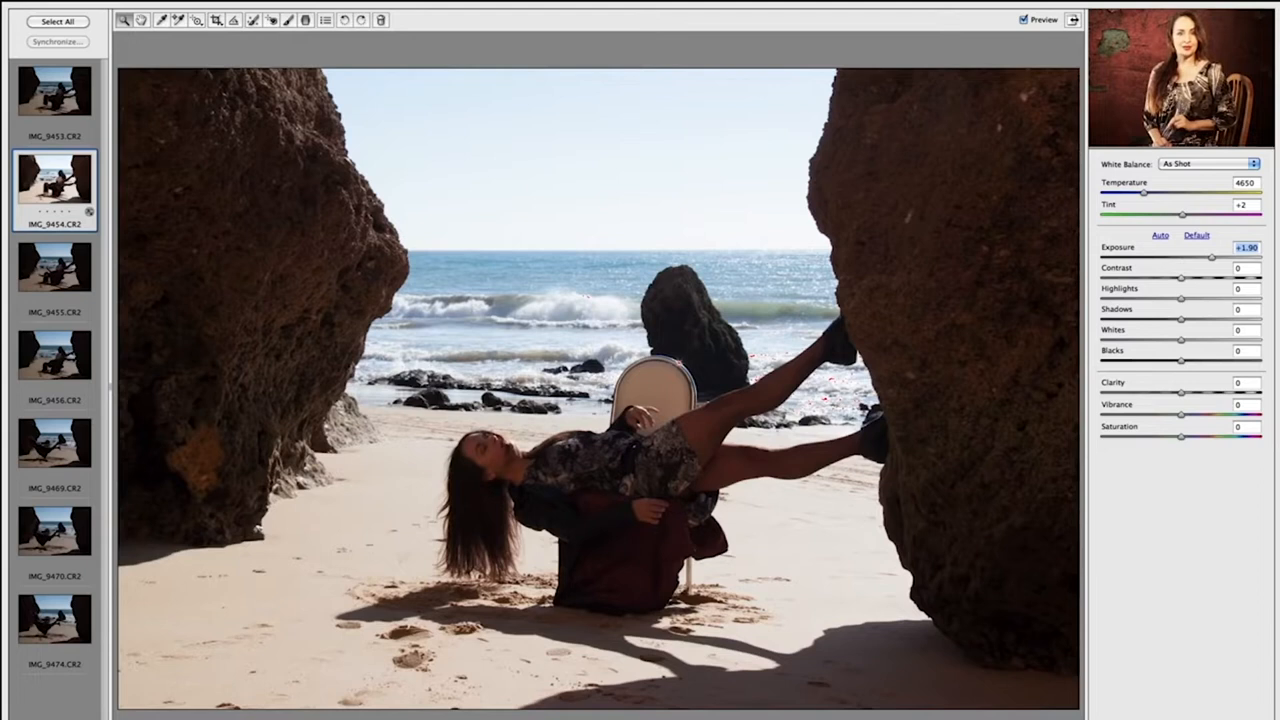
- Lower the Contrast and Highlights sliders on the brightened beach shot
{"action": "left_click_drag", "start_coordinate": [1180, 278], "coordinate": [1240, 278]}
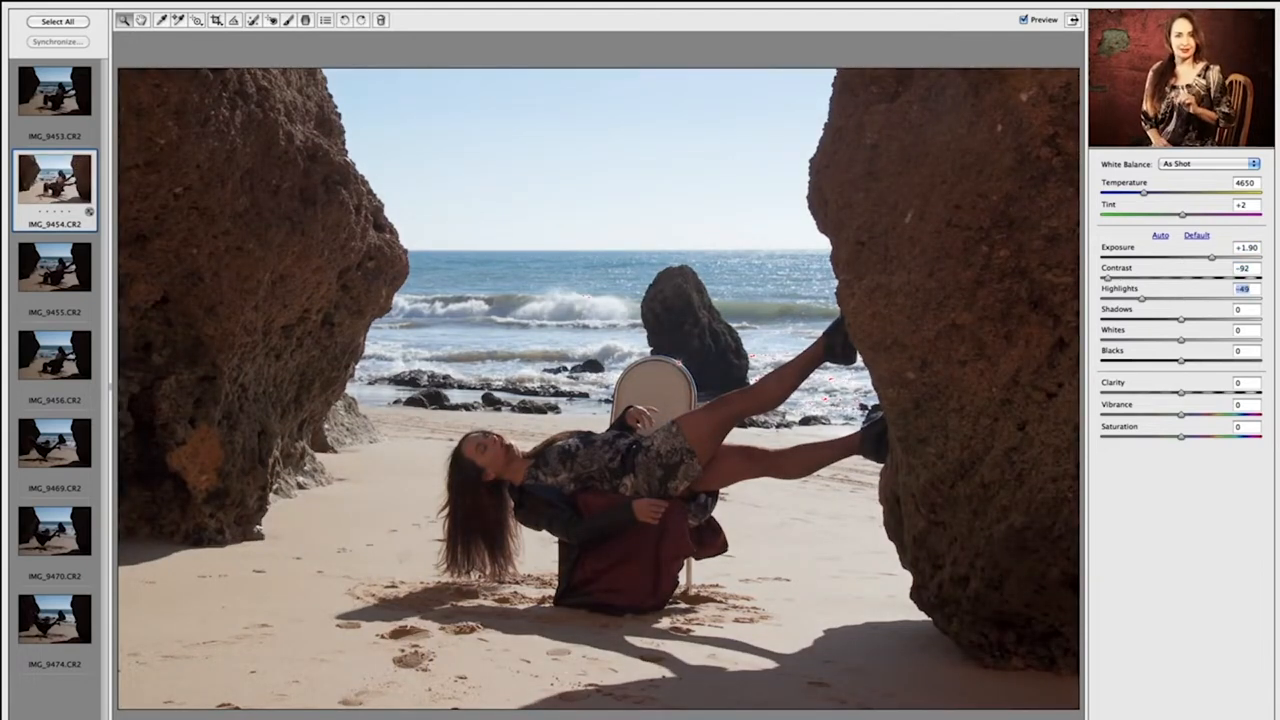
{"action": "left_click_drag", "start_coordinate": [1180, 320], "coordinate": [1196, 320]}
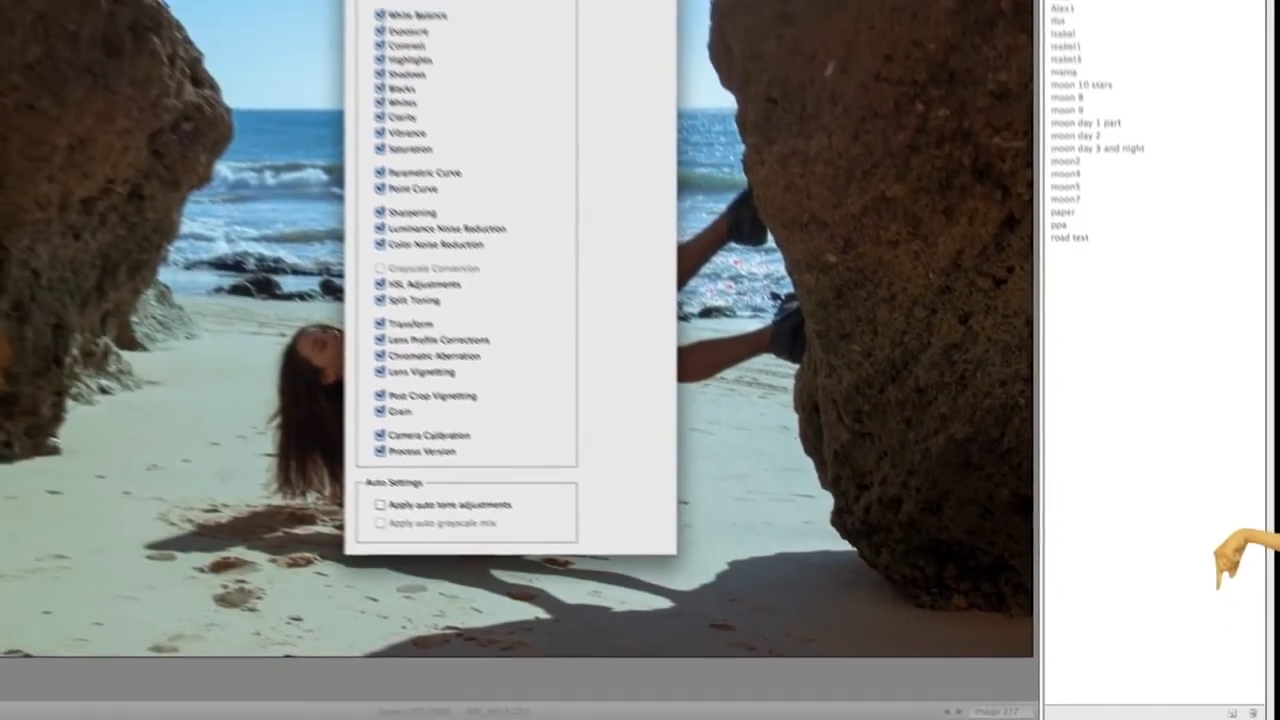
- Save the current adjustments as a new preset named Levitation
{"action": "type", "text": "Levi"}
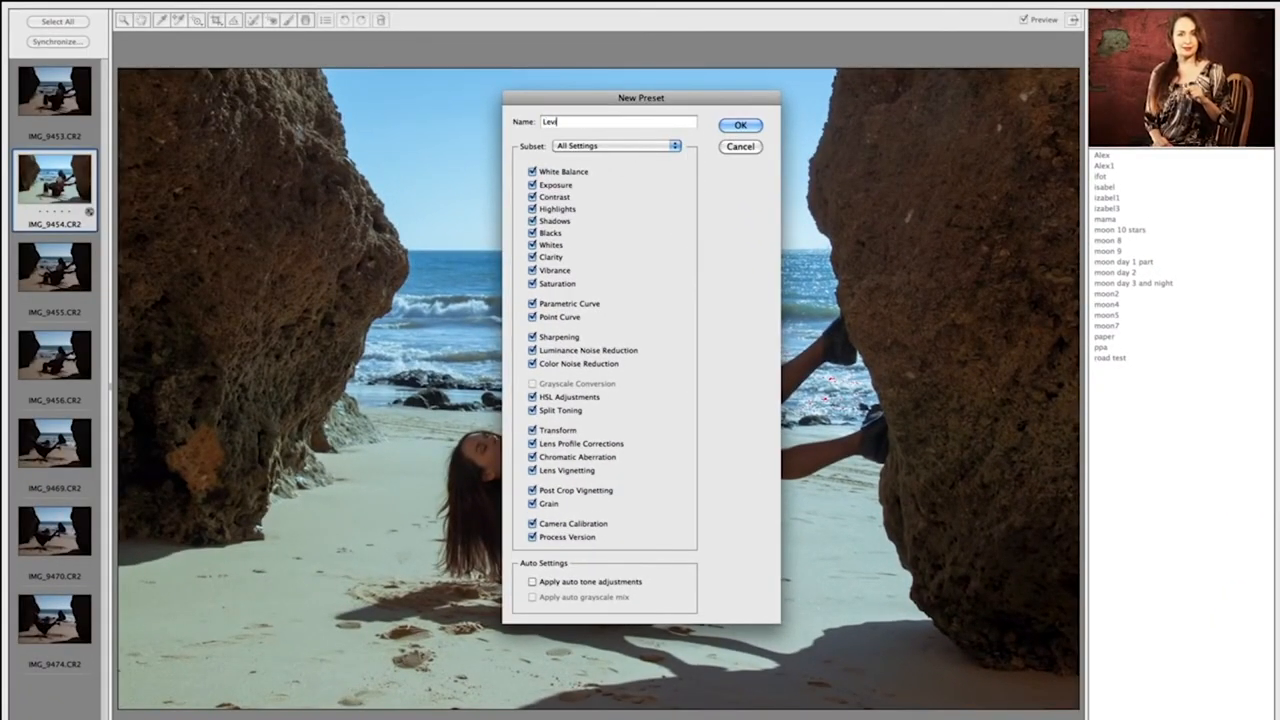
{"action": "left_click", "coordinate": [740, 124]}
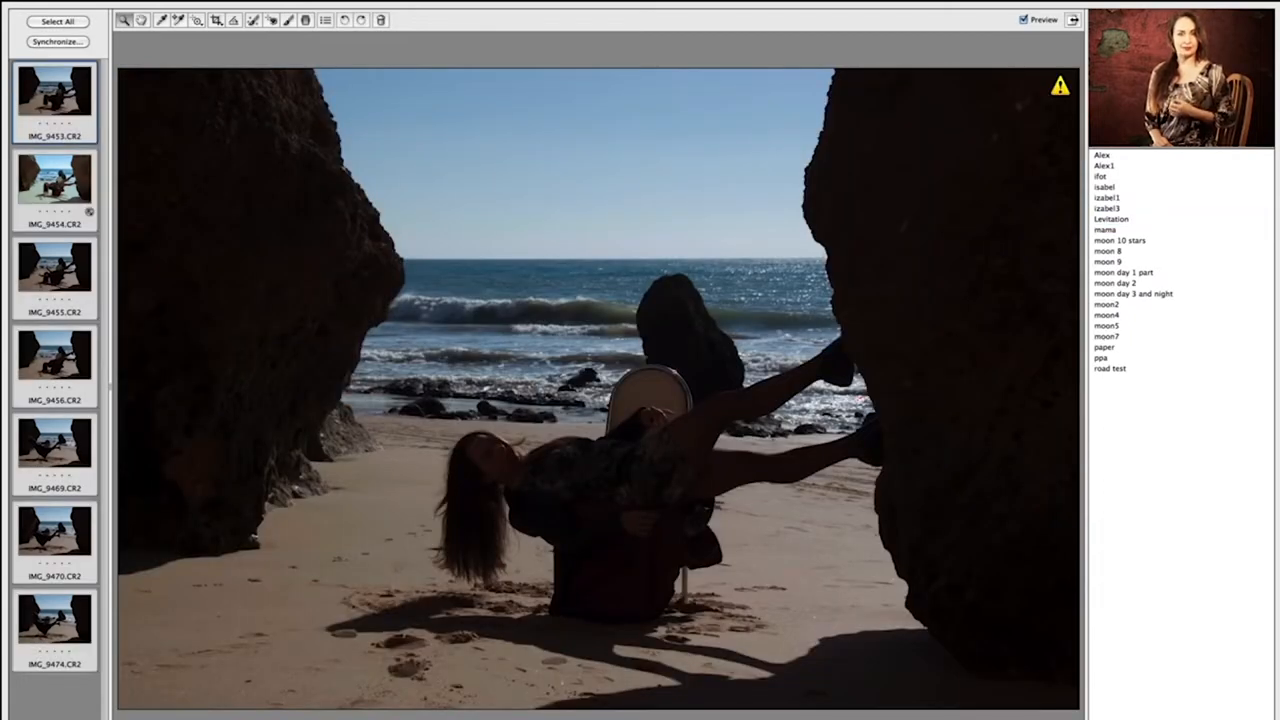
- Apply the Levitation preset to the next beach frame
{"action": "left_click", "coordinate": [54, 186]}
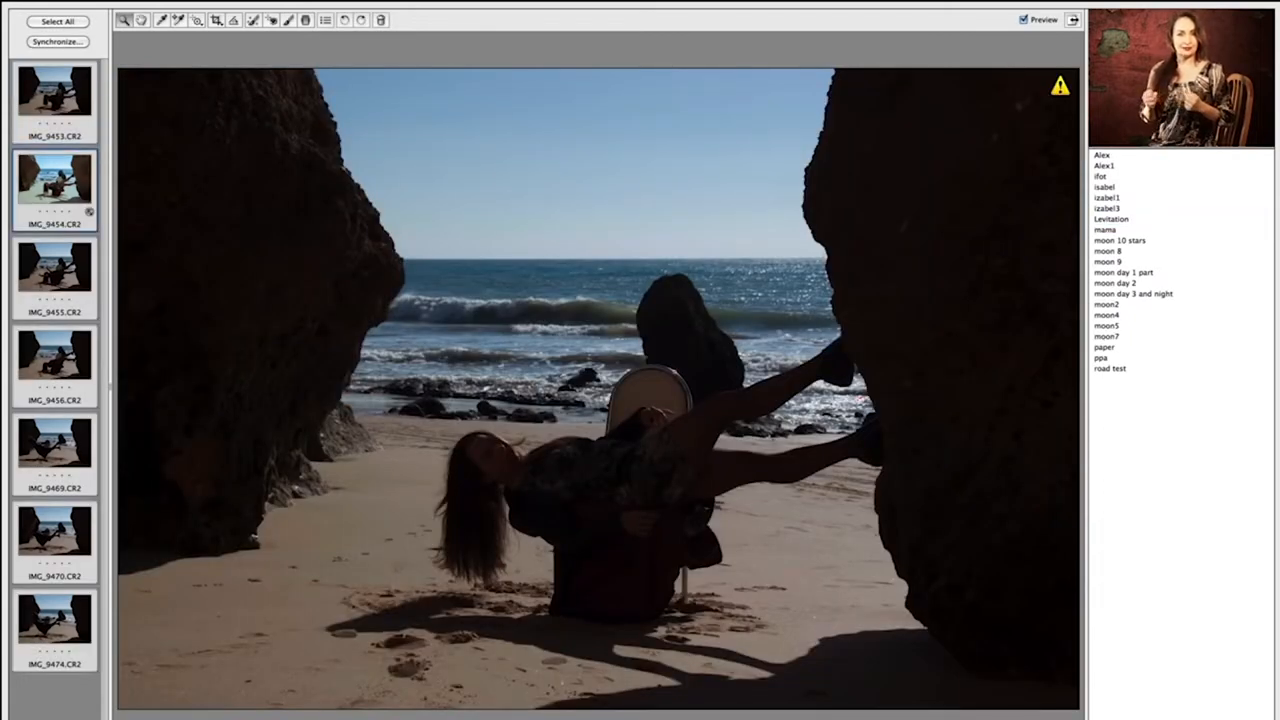
{"action": "left_click", "coordinate": [1112, 218]}
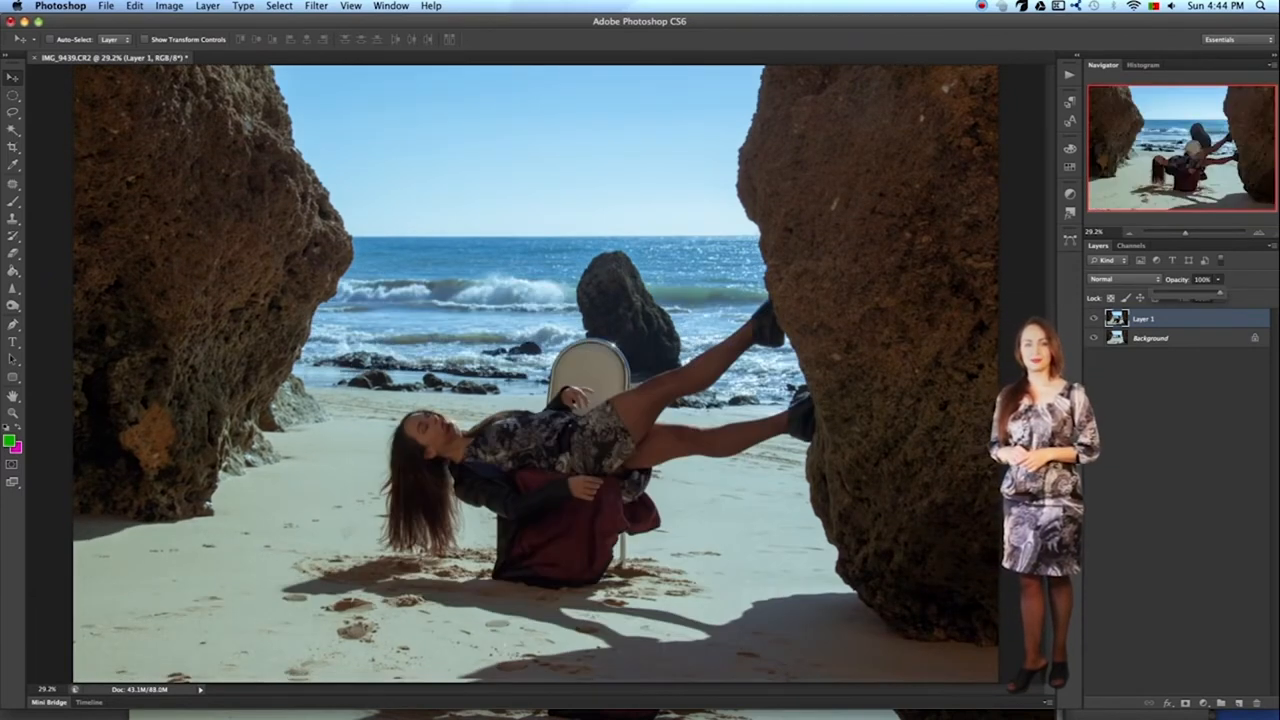
- Lower Layer 1's opacity so the Background frame shows through for alignment
{"action": "left_click_drag", "start_coordinate": [1210, 288], "coordinate": [1196, 288]}
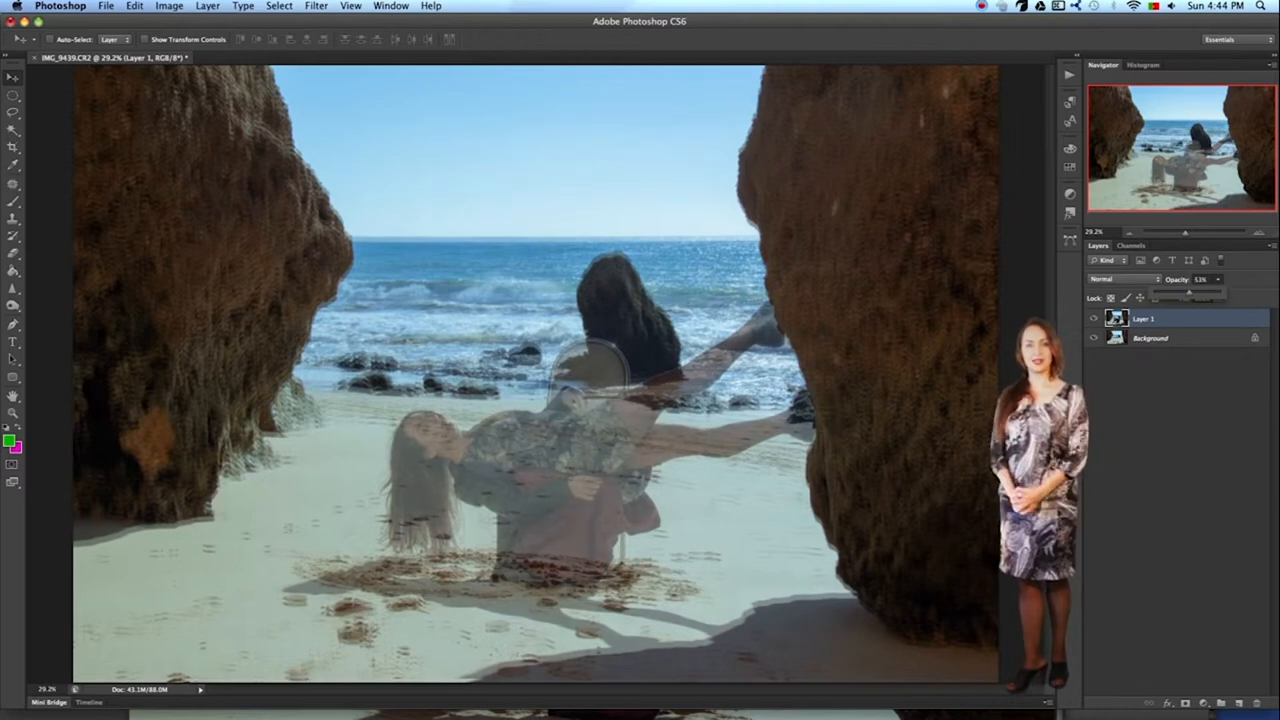
{"action": "left_click_drag", "start_coordinate": [1200, 288], "coordinate": [1176, 288]}
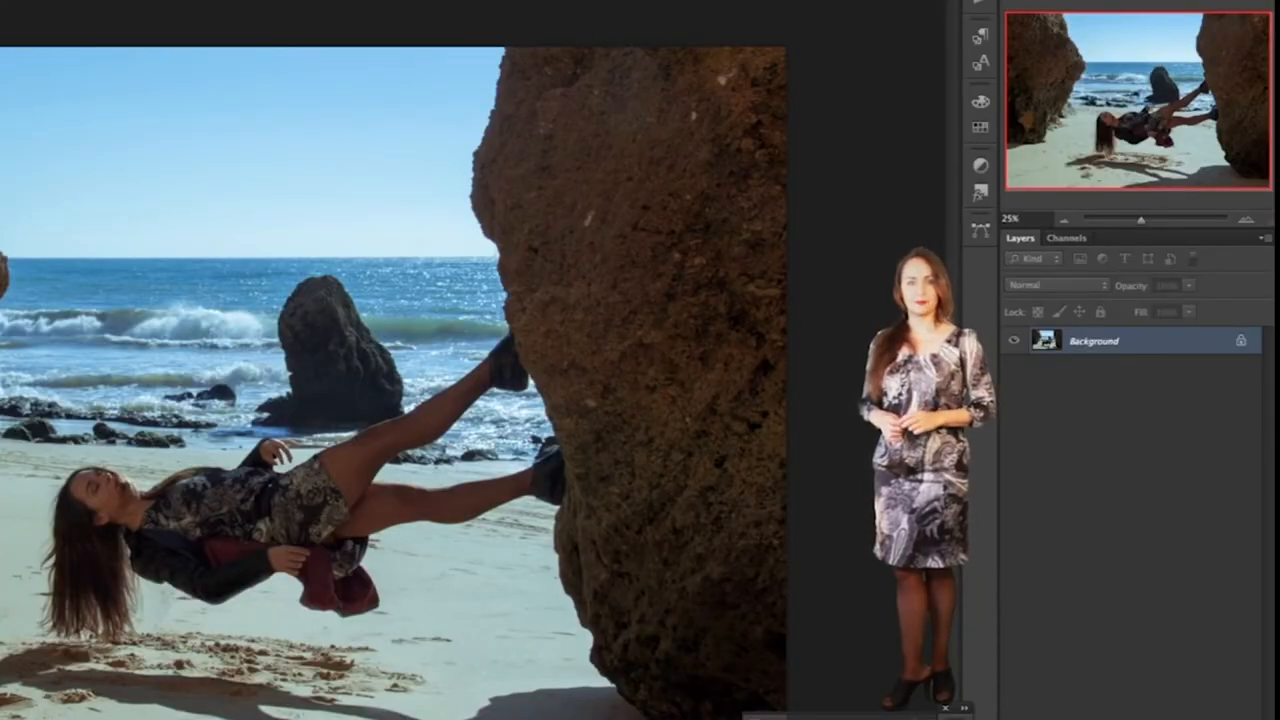
- Launch the Liquify filter on the marquee selection around the model
{"action": "left_click", "coordinate": [336, 6]}
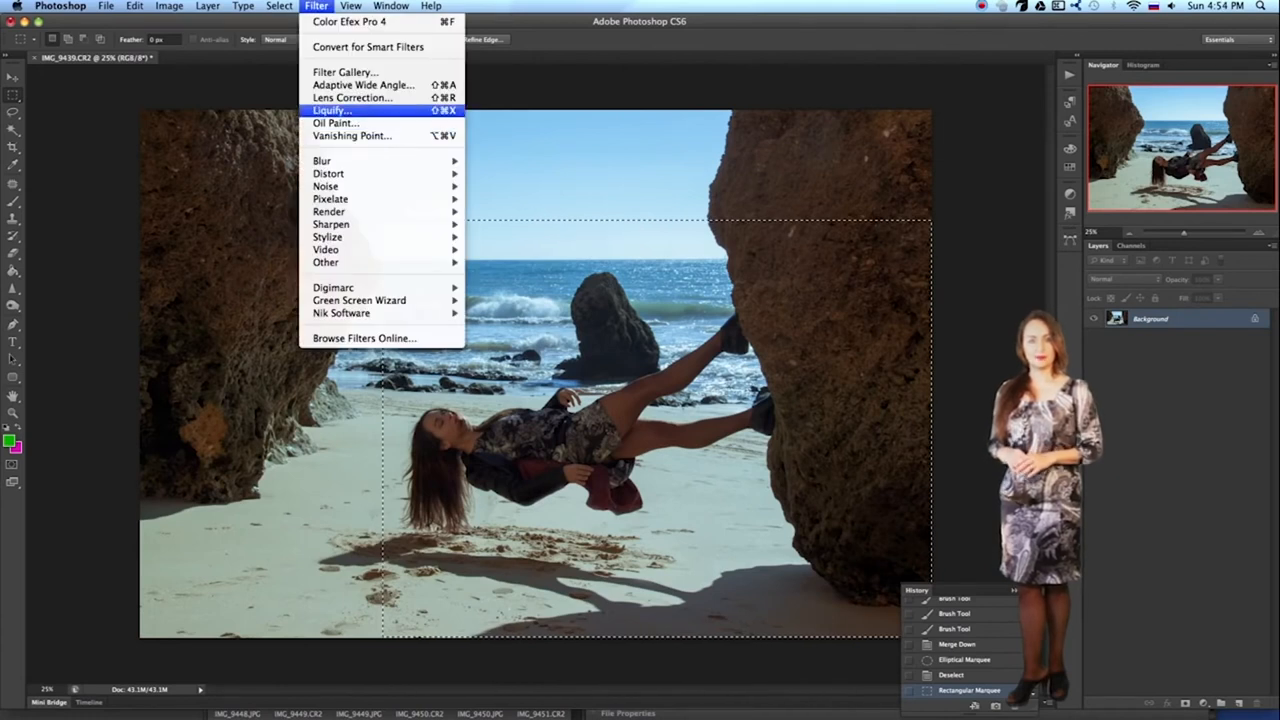
{"action": "left_click", "coordinate": [328, 108]}
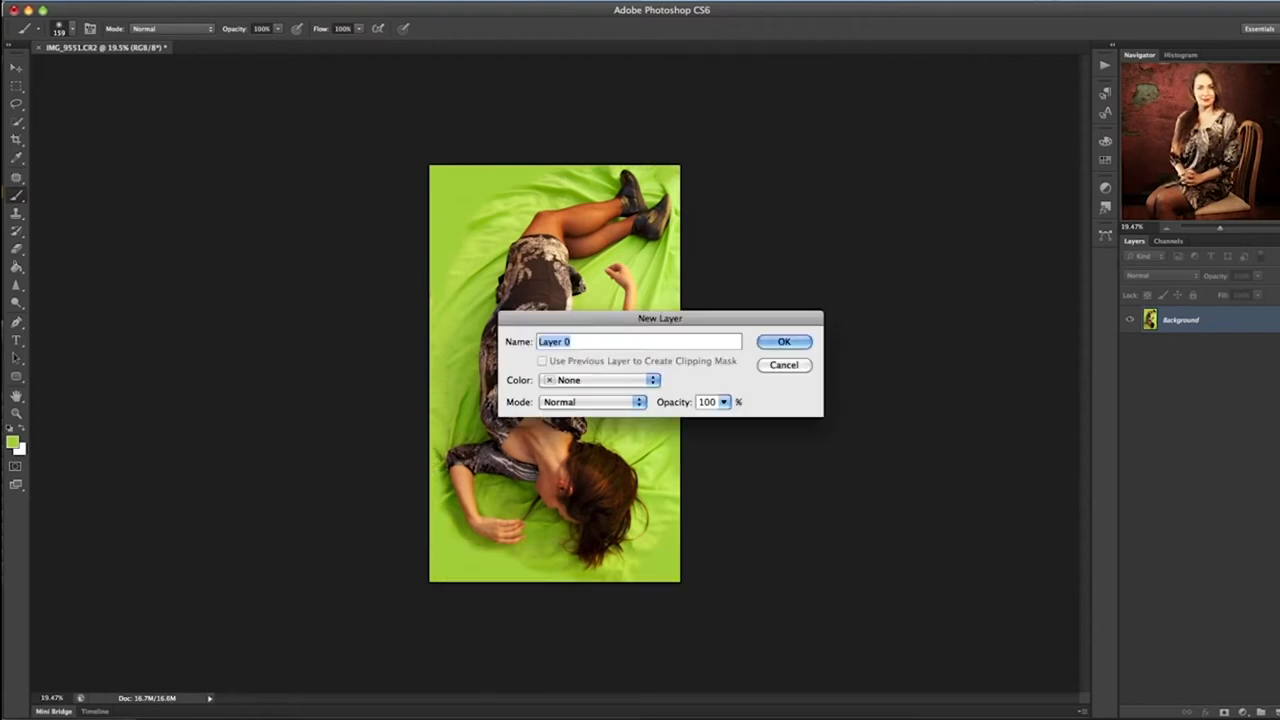
- Confirm converting the Background into regular Layer 0
{"action": "left_click", "coordinate": [784, 340]}
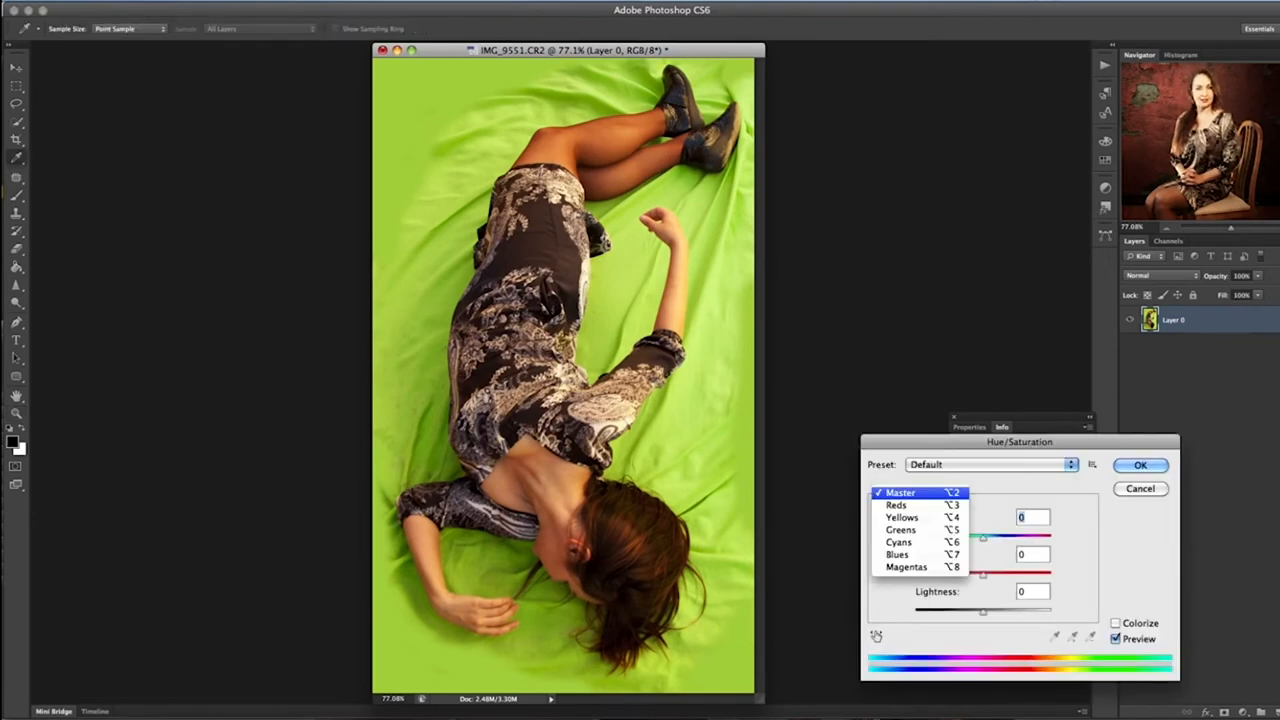
- Shift the Yellows hue in Hue/Saturation to push the backdrop towards green
{"action": "left_click", "coordinate": [902, 516]}
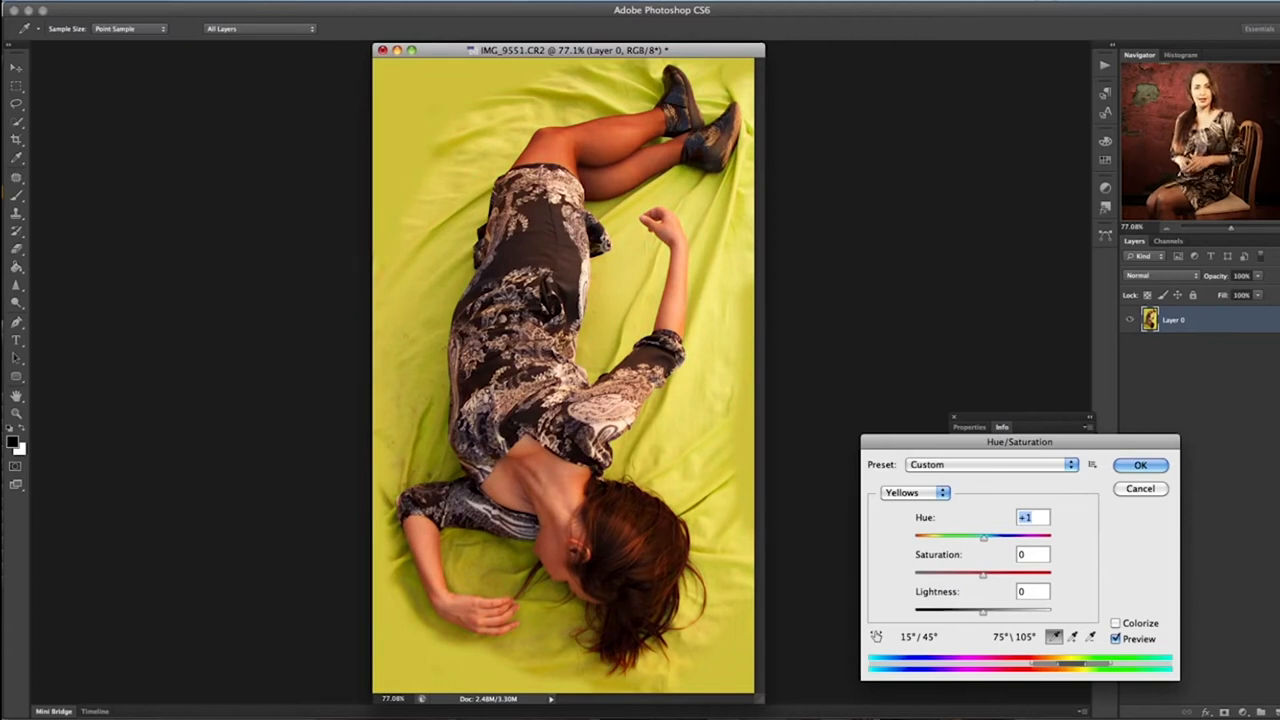
{"action": "left_click_drag", "start_coordinate": [982, 536], "coordinate": [988, 536]}
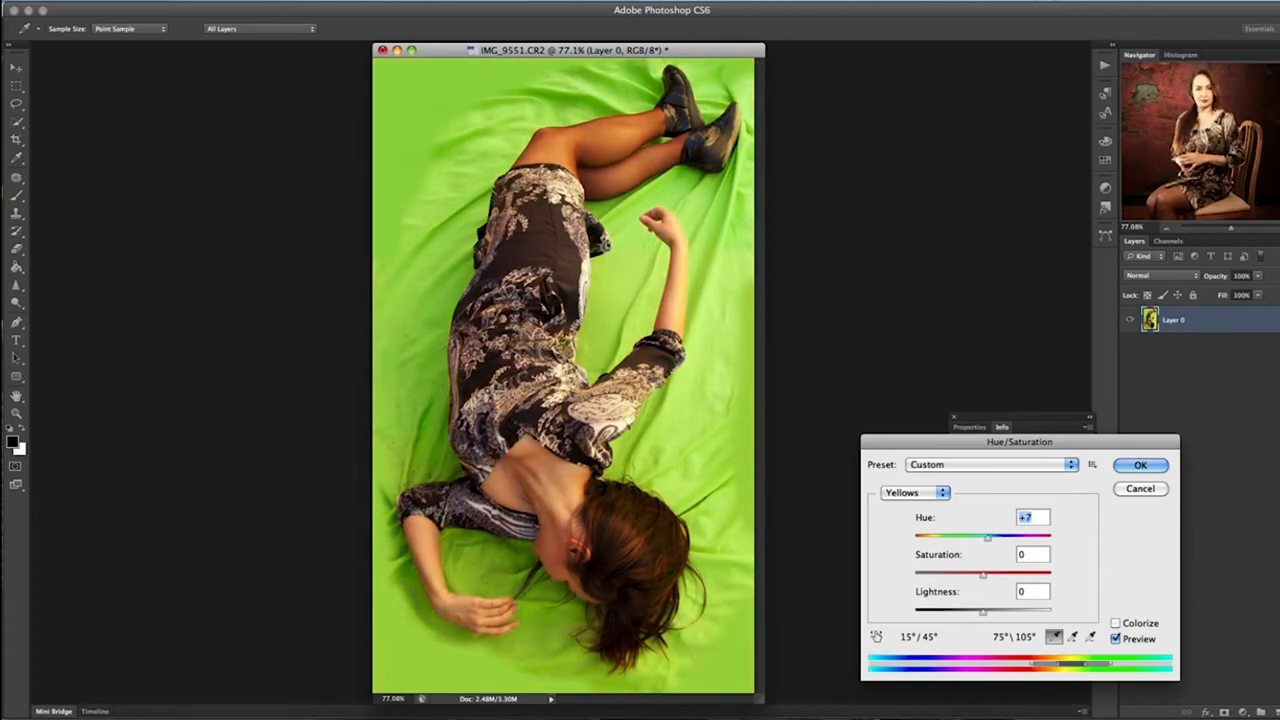
{"action": "left_click_drag", "start_coordinate": [988, 536], "coordinate": [992, 536]}
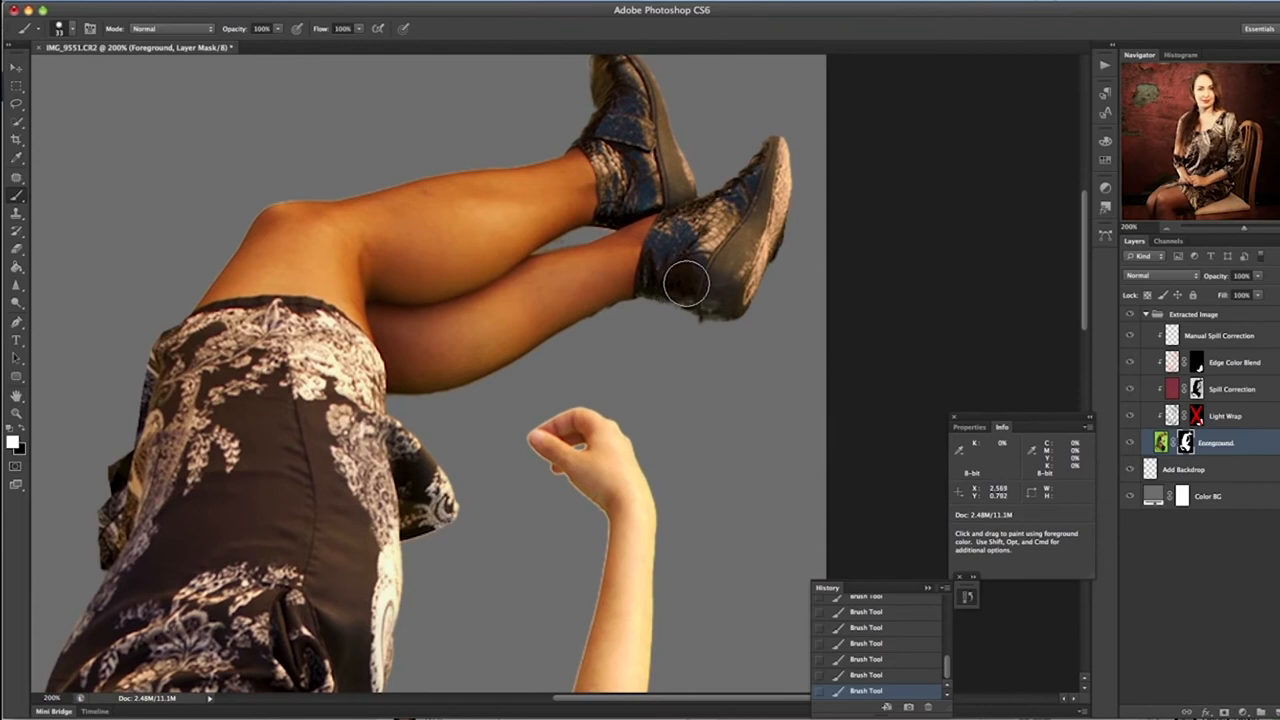
{"action": "mouse_move", "coordinate": [716, 300]}
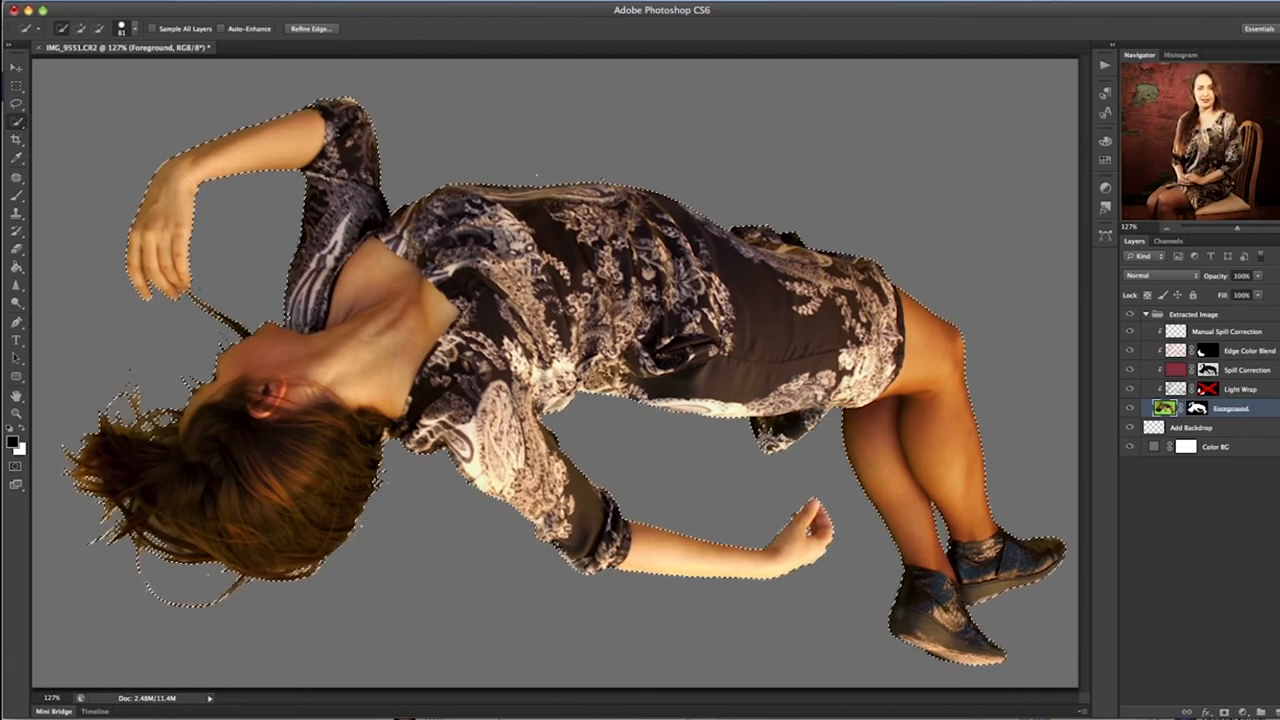
- Refine the model selection's edge and output the cutout to a new layer
{"action": "left_click", "coordinate": [310, 28]}
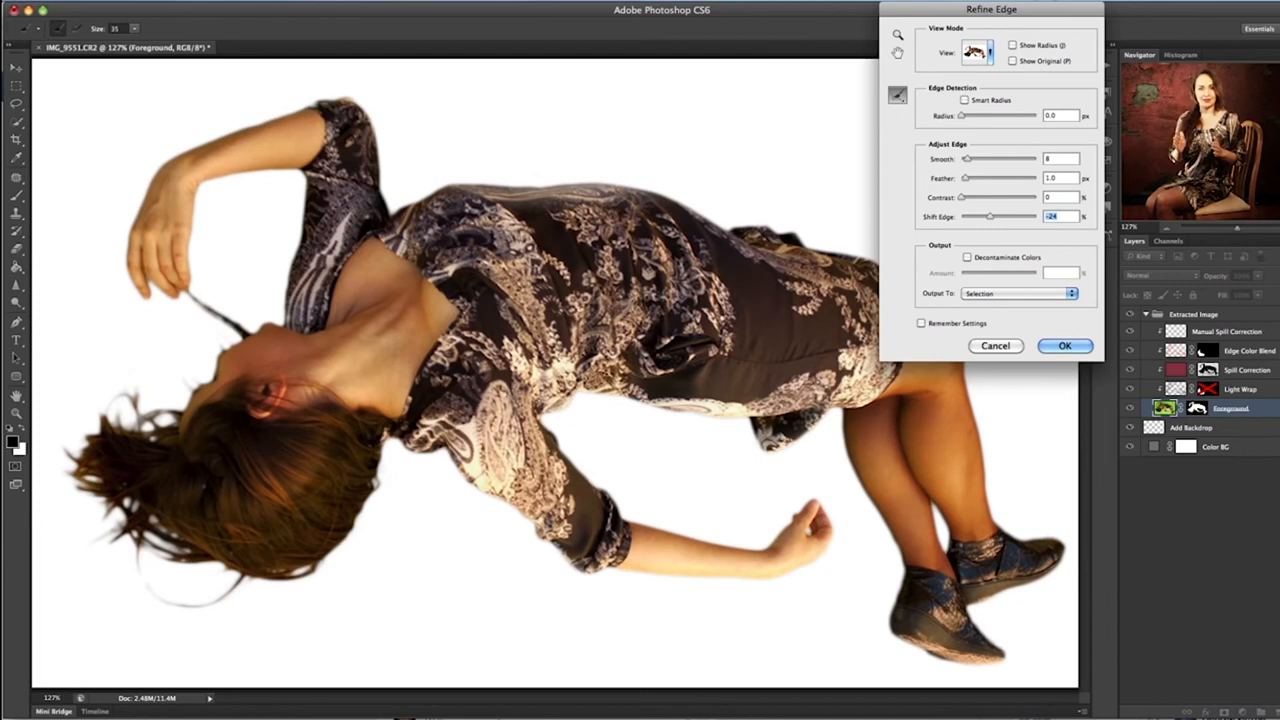
{"action": "left_click", "coordinate": [1016, 292]}
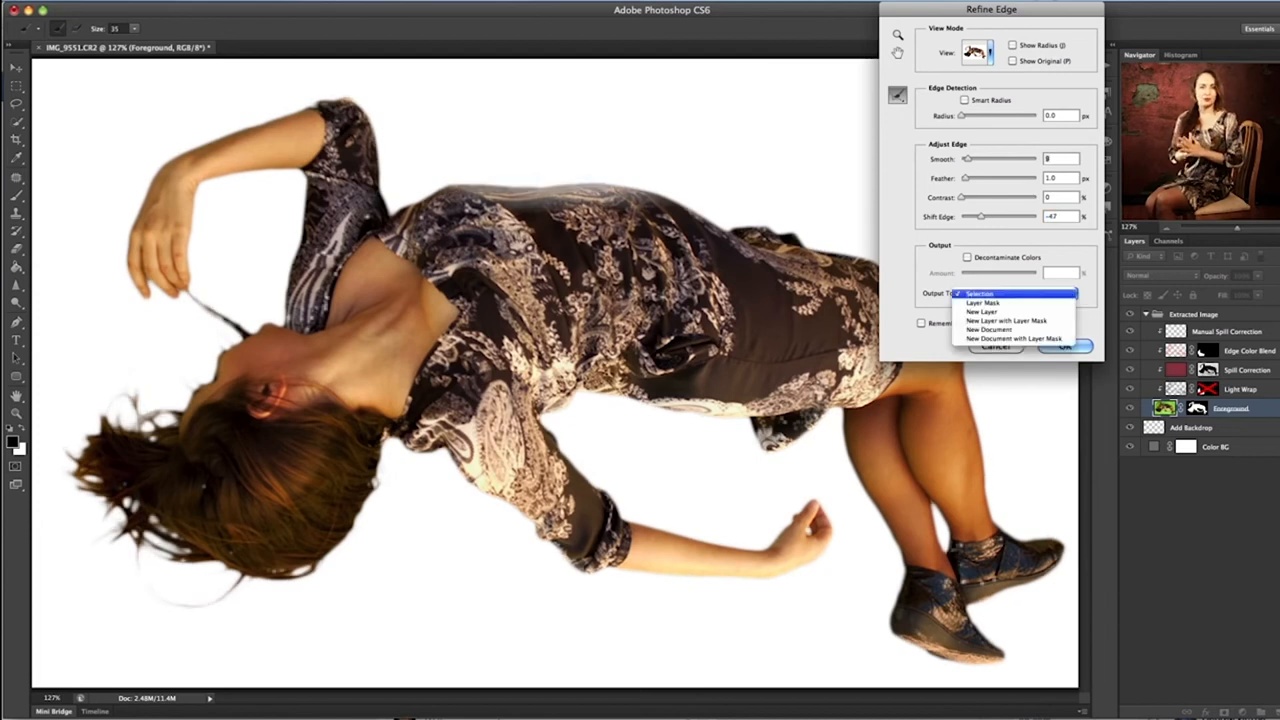
{"action": "left_click", "coordinate": [990, 312]}
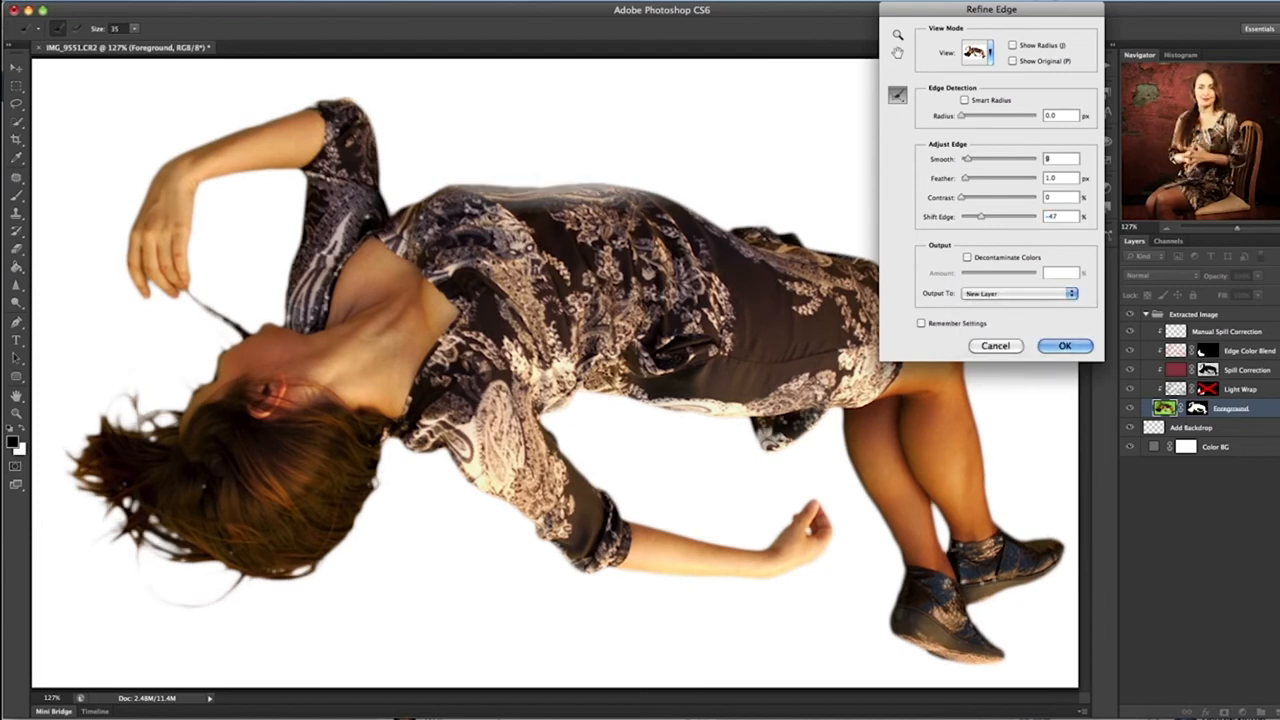
{"action": "left_click", "coordinate": [1064, 344]}
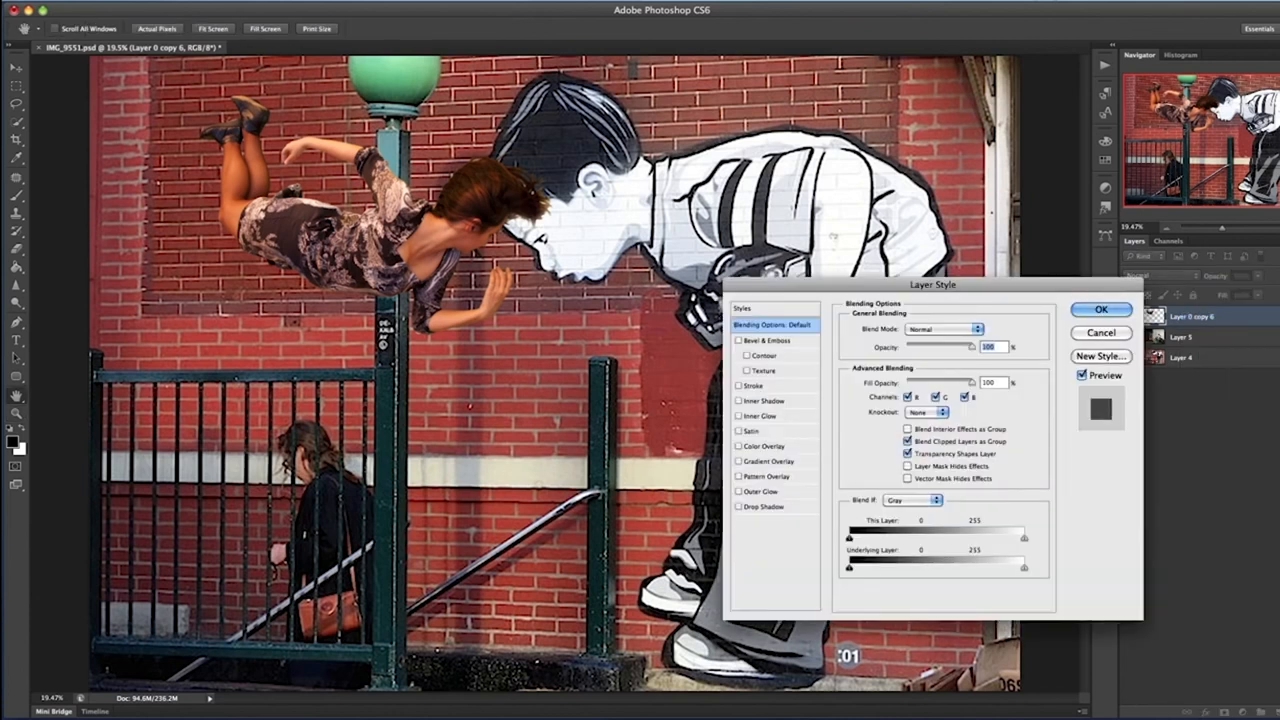
- Add a Drop Shadow layer style to the model, adjusting its opacity and angle
{"action": "left_click", "coordinate": [764, 506]}
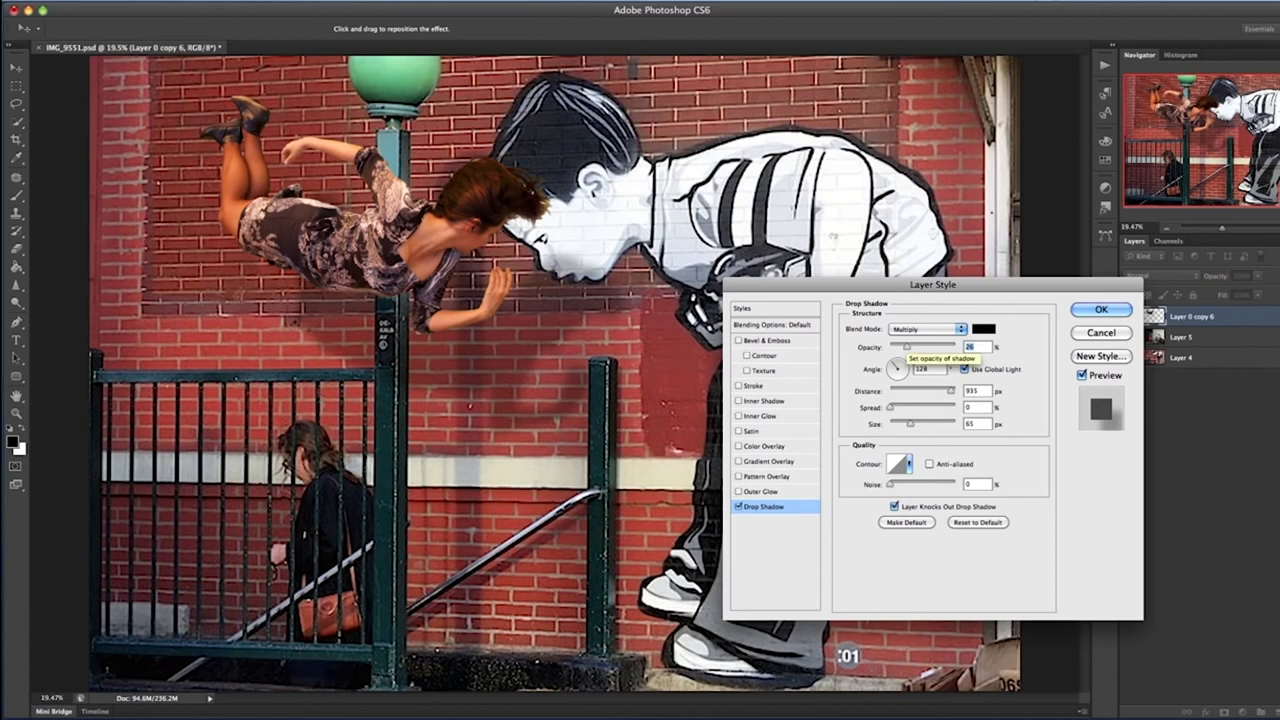
{"action": "left_click_drag", "start_coordinate": [908, 346], "coordinate": [936, 346]}
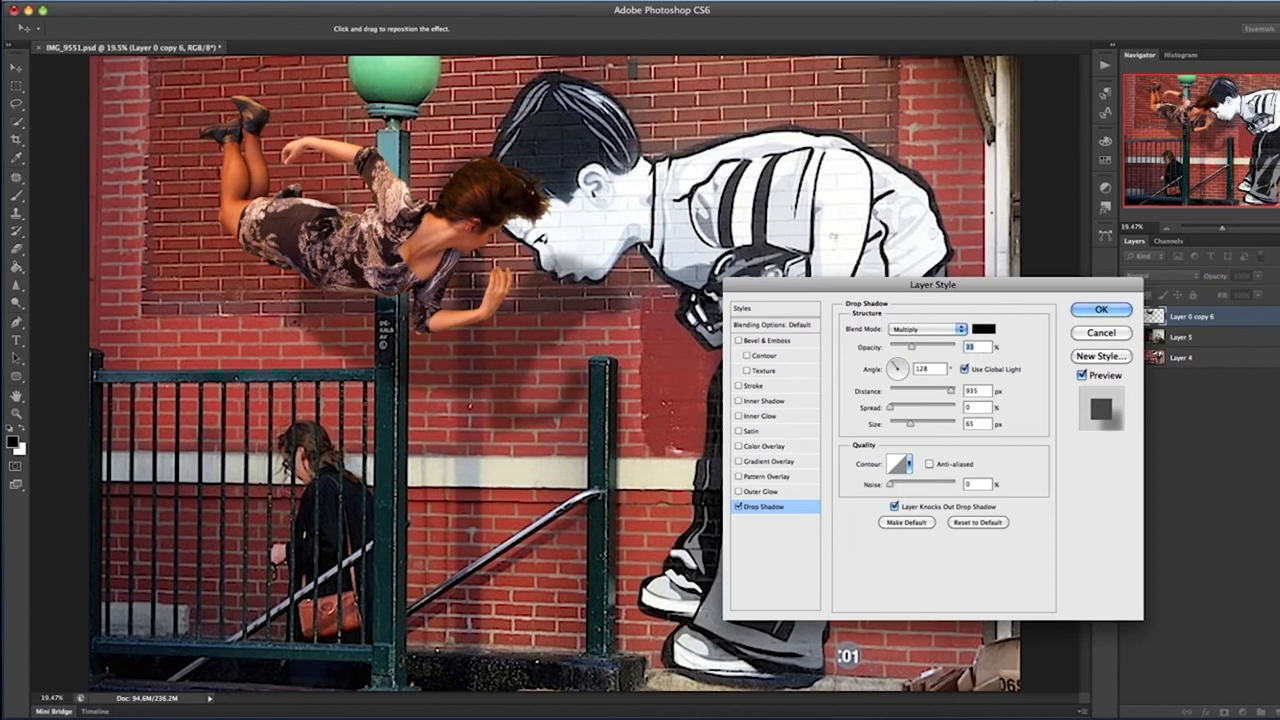
{"action": "left_click", "coordinate": [1100, 308]}
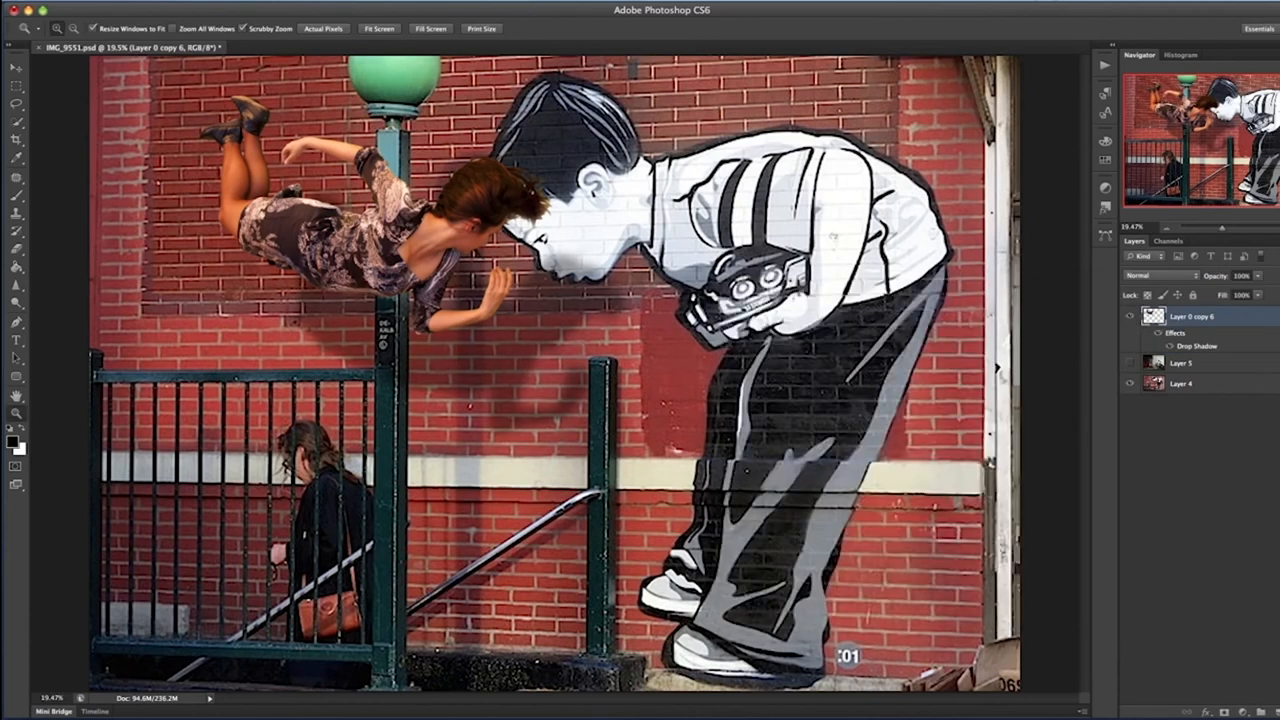
- Split the drop shadow onto its own layer and select it for Free Transform
{"action": "right_click", "coordinate": [1196, 344]}
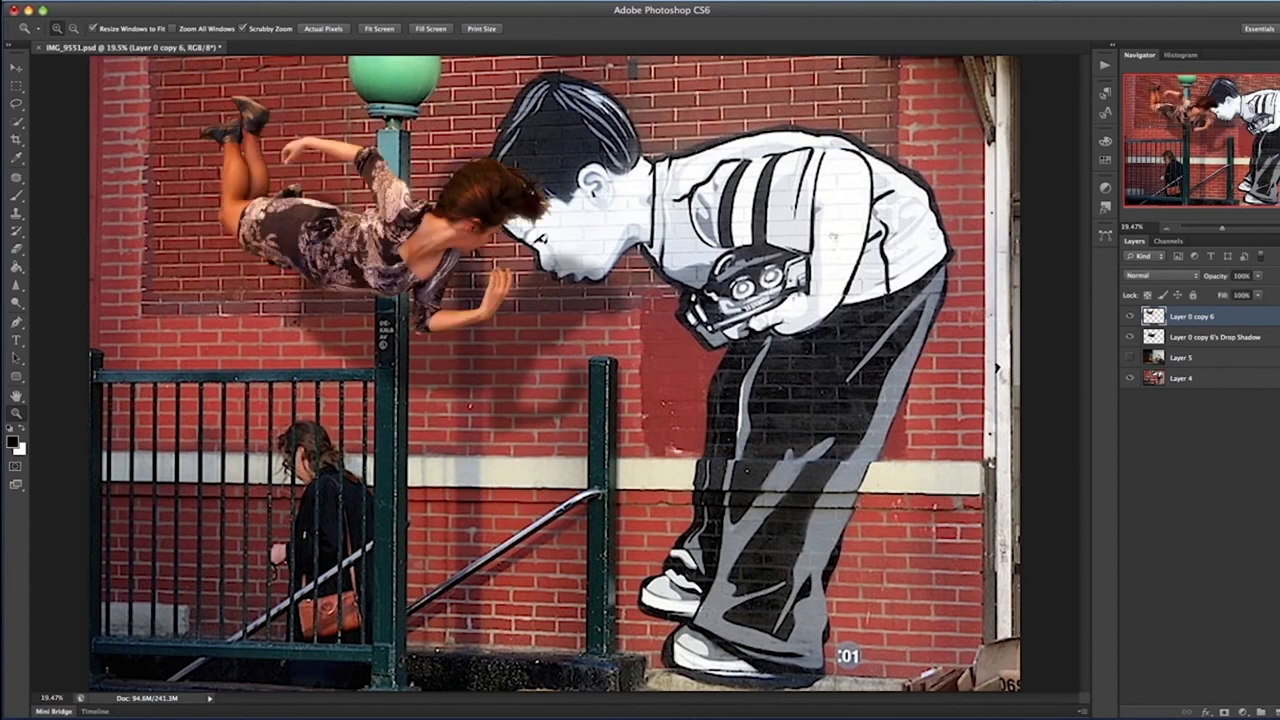
{"action": "left_click", "coordinate": [1210, 336]}
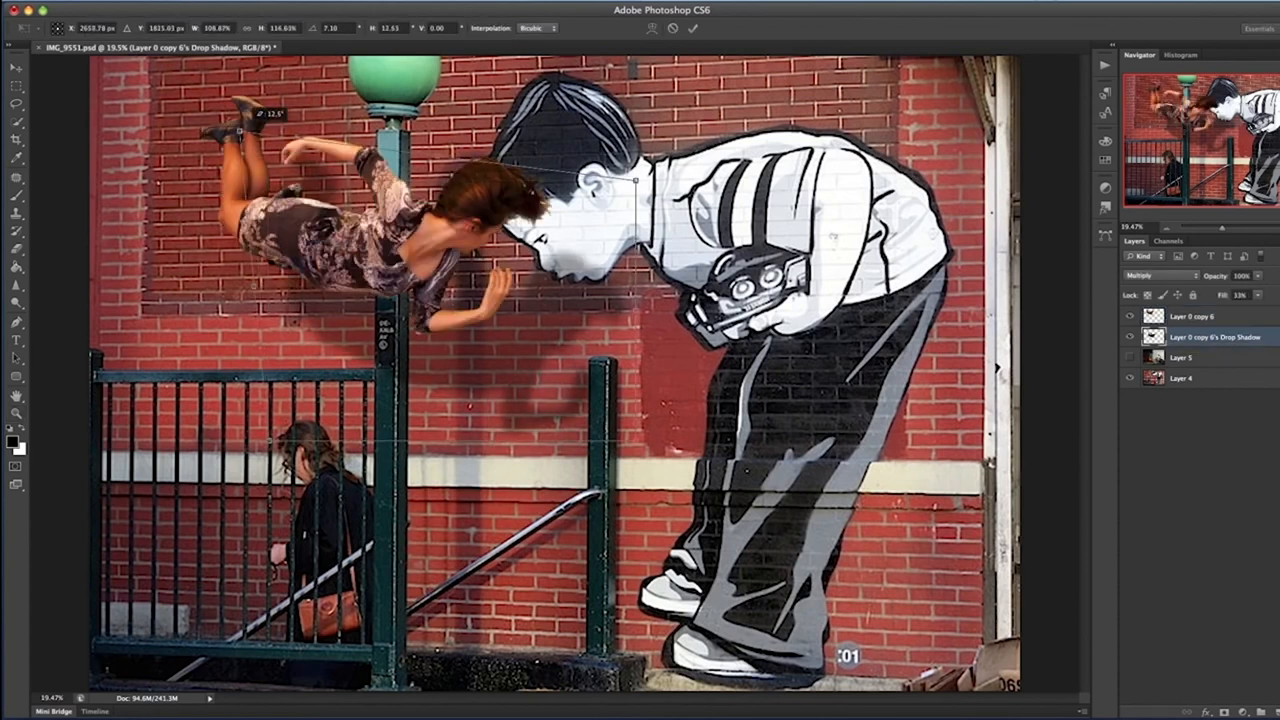